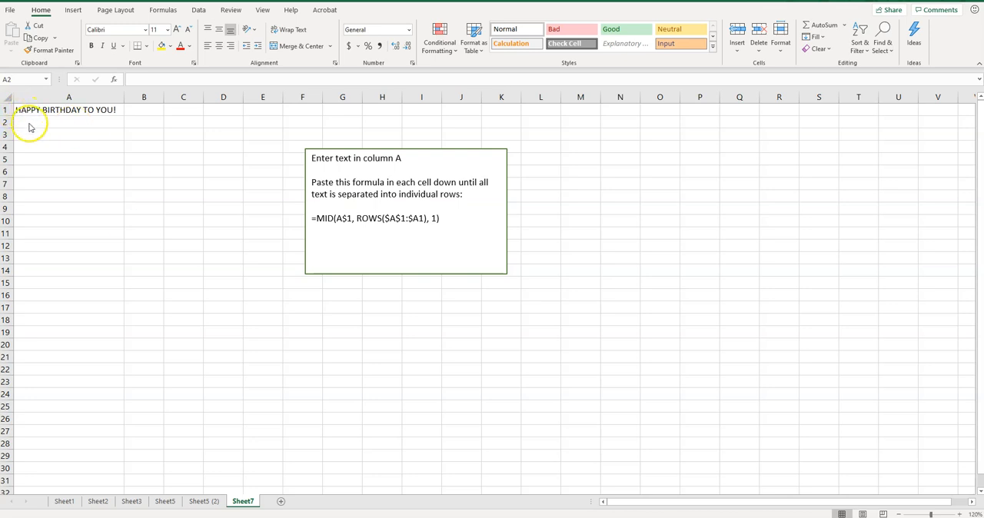
{"action": "mouse_move", "coordinate": [27, 196]}
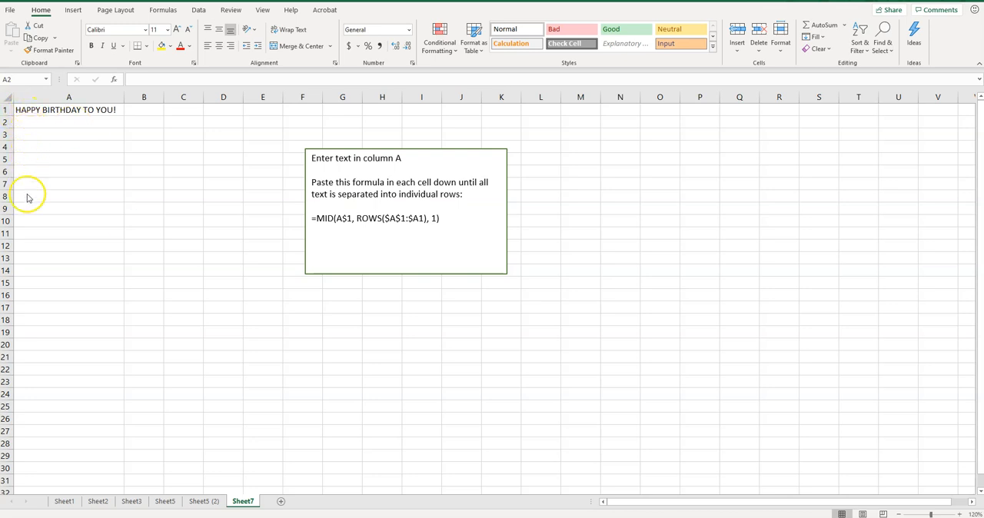
{"action": "mouse_move", "coordinate": [67, 207]}
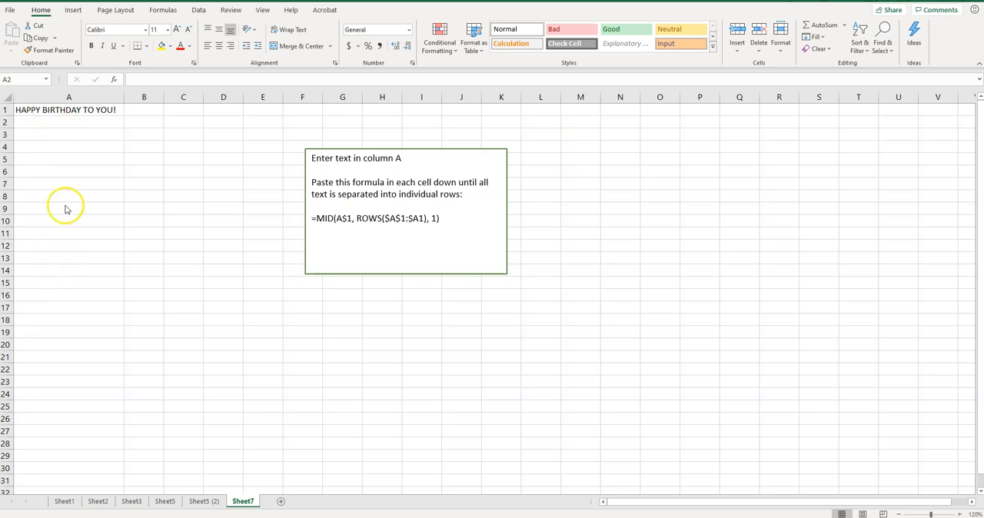
{"action": "mouse_move", "coordinate": [67, 132]}
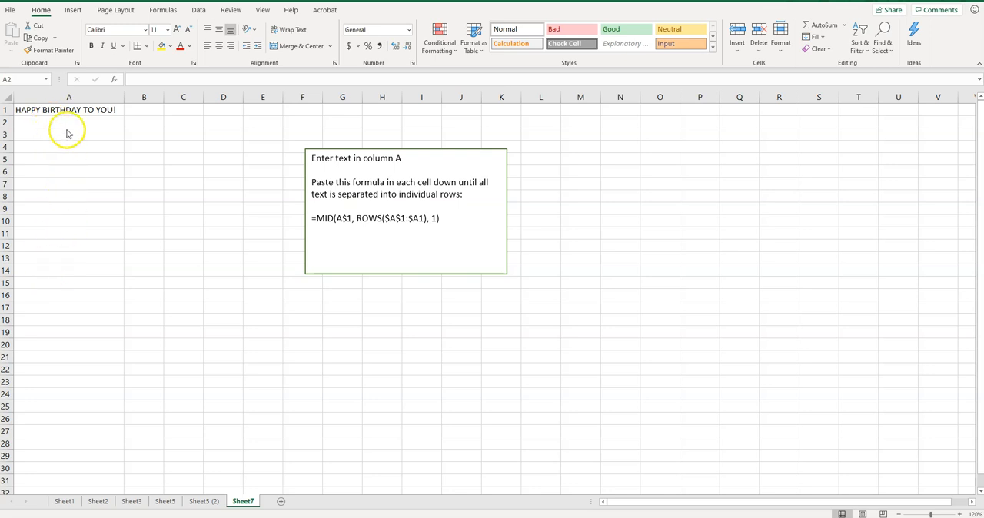
{"action": "mouse_move", "coordinate": [71, 123]}
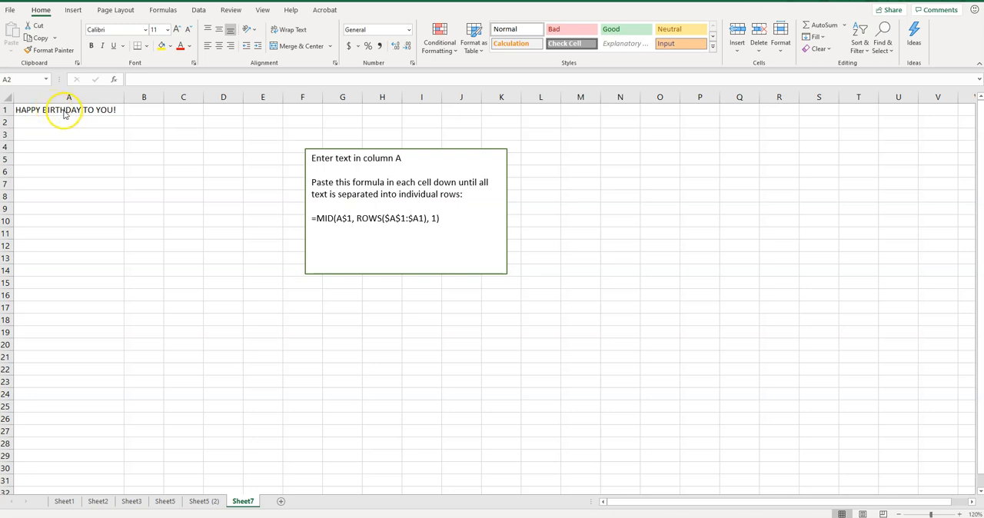
Step: Enter =MID(A$1, ROWS($A$1:$A1), 1) in A2 so it returns the first letter H
{"action": "left_click", "coordinate": [68, 109]}
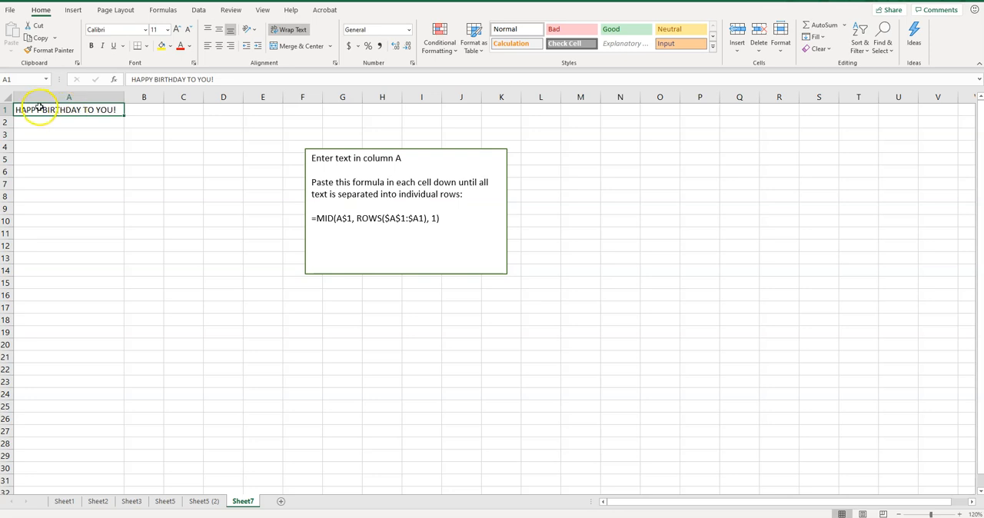
{"action": "mouse_move", "coordinate": [15, 166]}
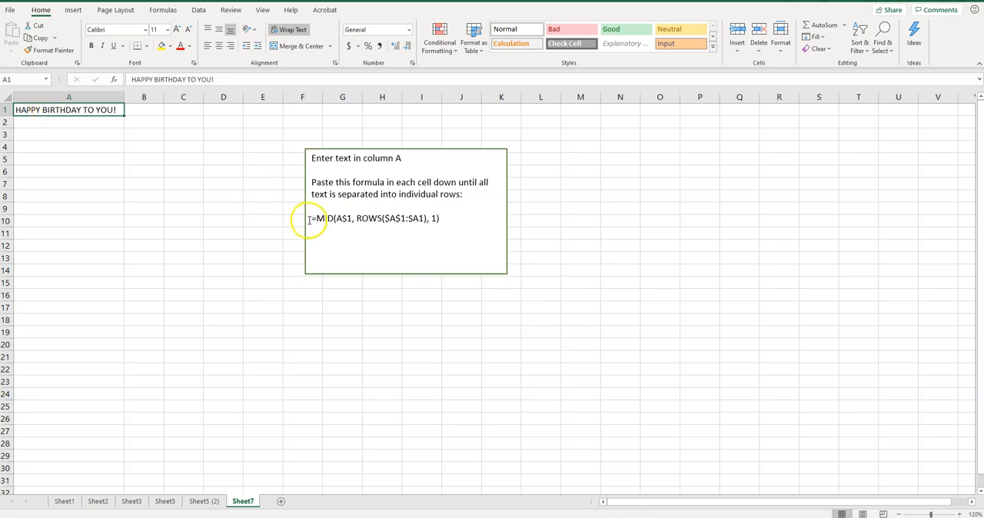
{"action": "triple_click", "coordinate": [372, 218]}
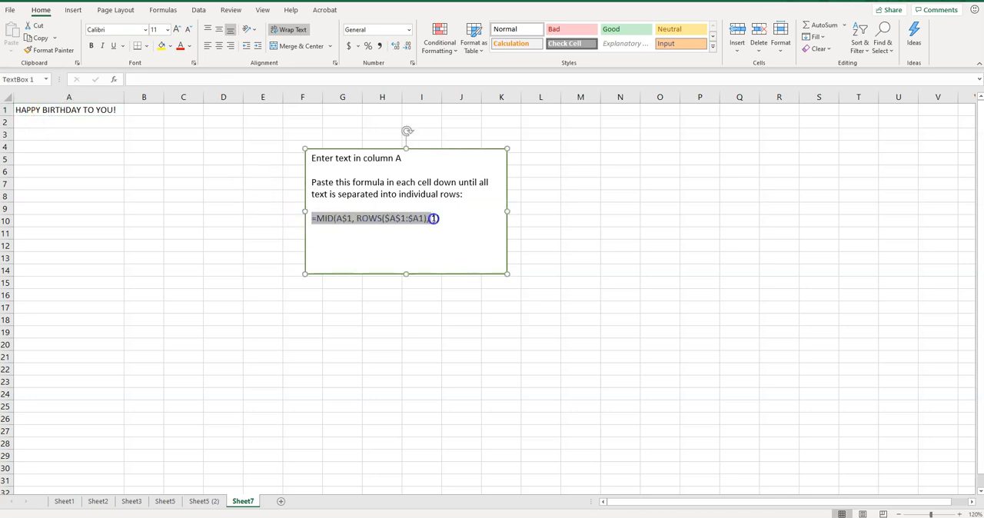
{"action": "left_click", "coordinate": [437, 218]}
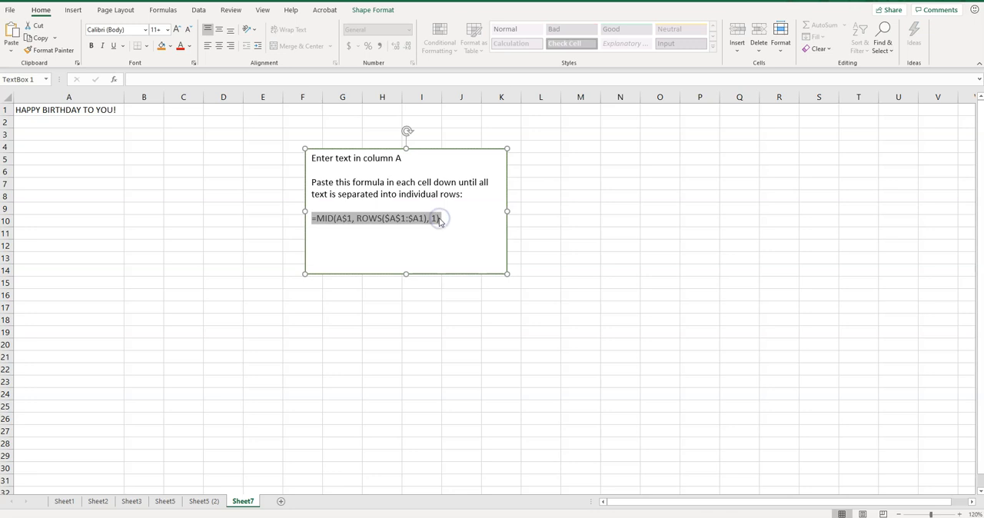
{"action": "left_click", "coordinate": [68, 123]}
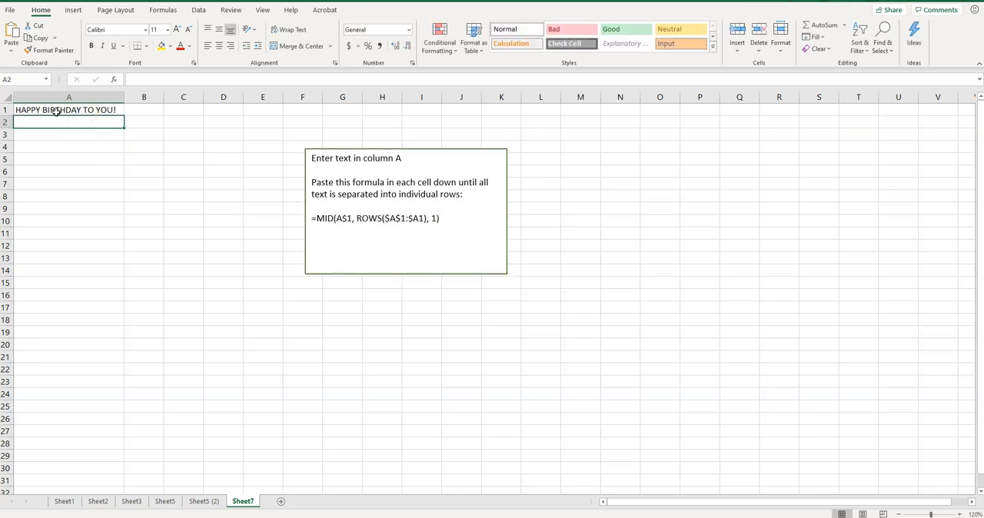
{"action": "type", "text": "=MID(A$1, ROWS($A$1:$A1), 1)"}
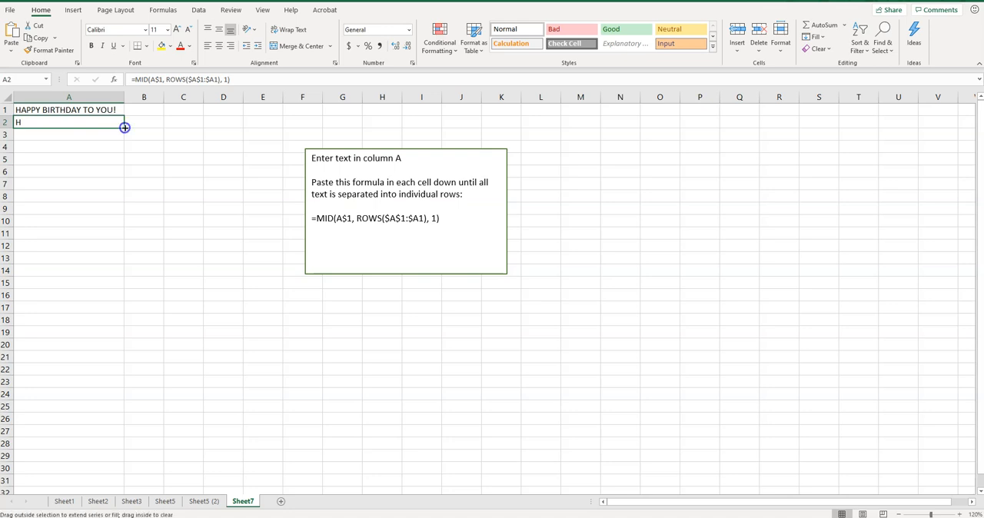
Step: Fill the MID formula from A2 down column A to row 28, one letter per row
{"action": "left_click_drag", "start_coordinate": [124, 126], "coordinate": [112, 425]}
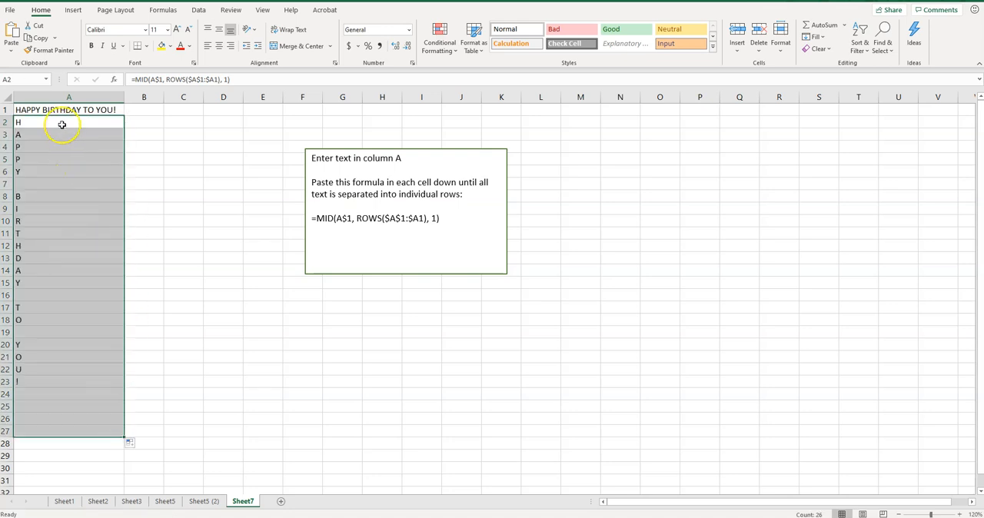
{"action": "mouse_move", "coordinate": [30, 352]}
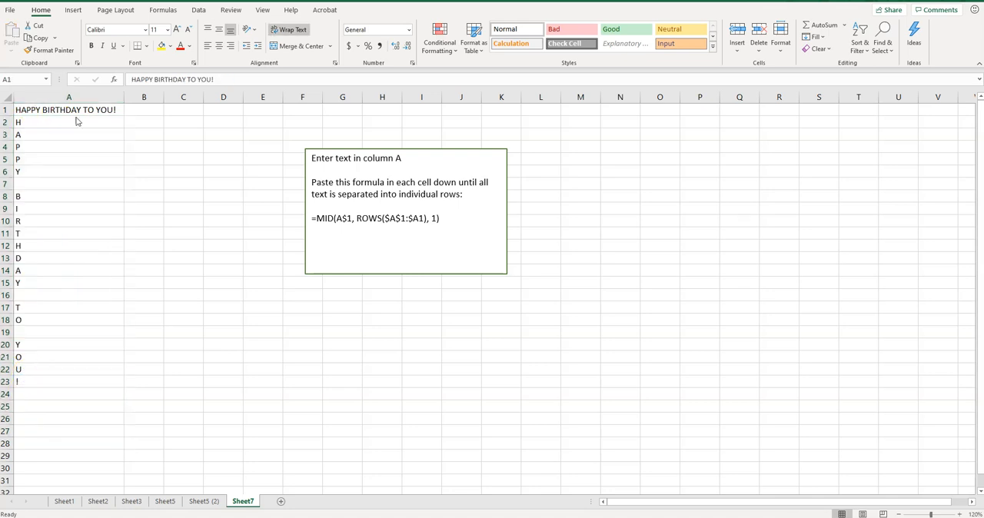
Step: Select and copy the split letters in A2 through A23
{"action": "left_click", "coordinate": [67, 123]}
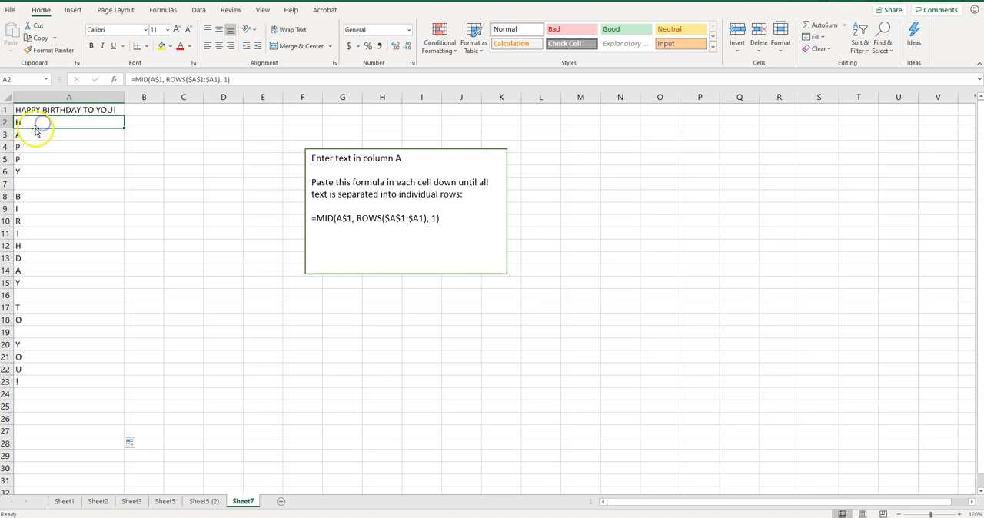
{"action": "mouse_move", "coordinate": [196, 80]}
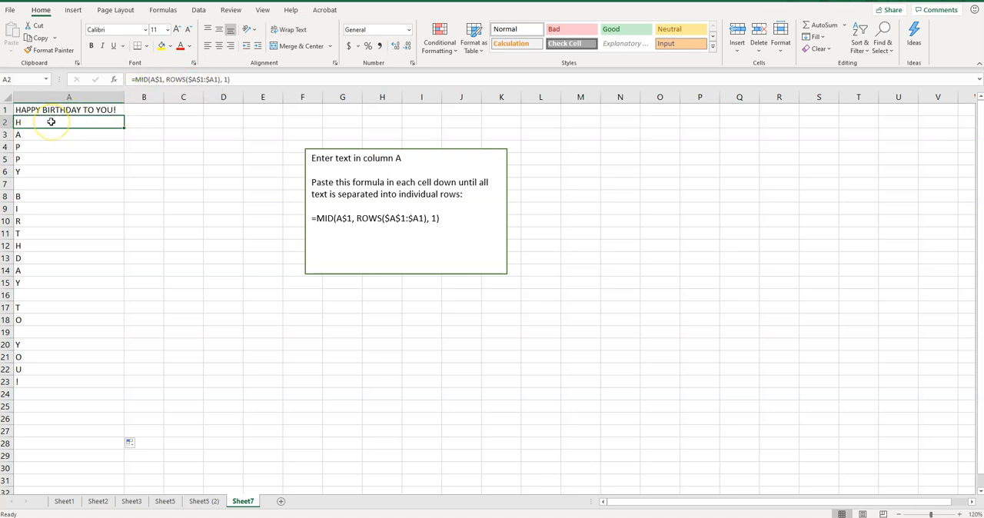
{"action": "left_click_drag", "start_coordinate": [52, 123], "coordinate": [43, 382]}
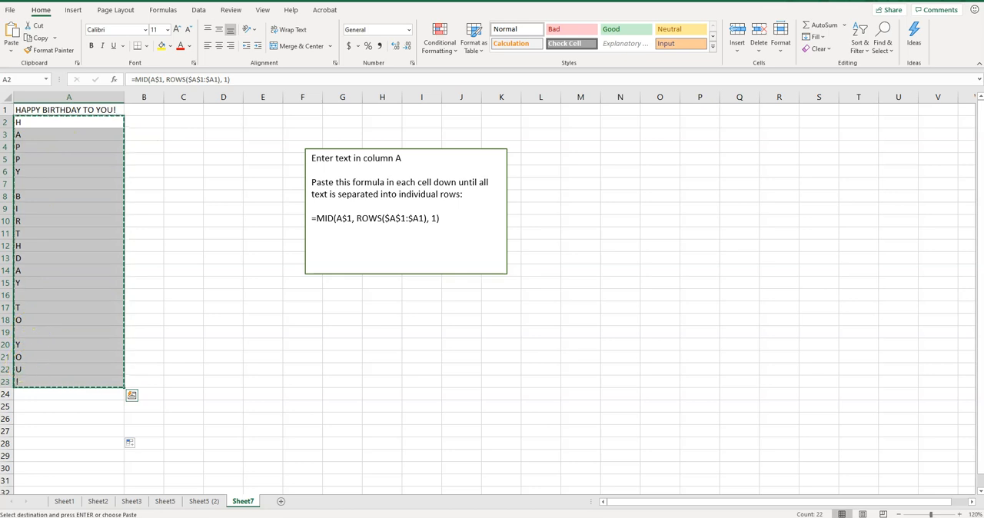
Step: Paste the copied letters into column C starting at C2
{"action": "left_click", "coordinate": [183, 123]}
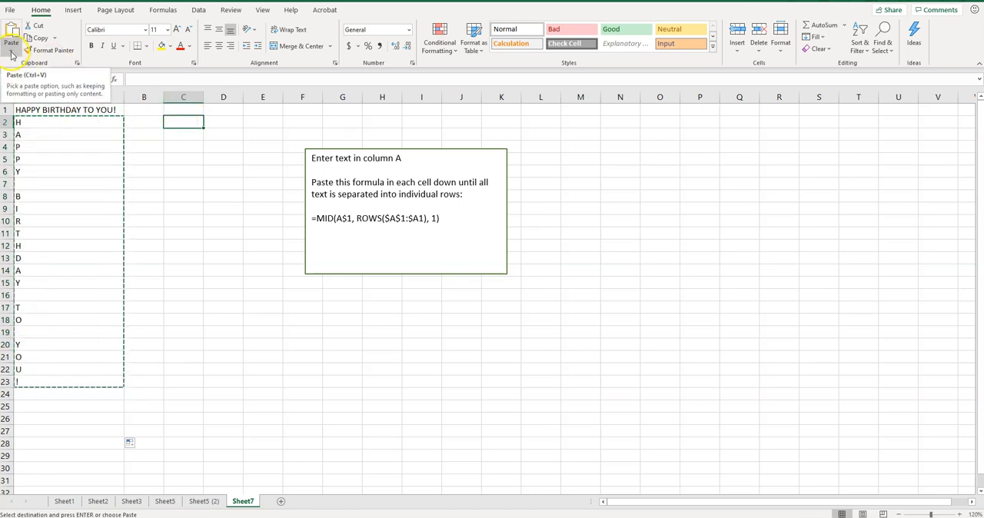
{"action": "left_click", "coordinate": [12, 38]}
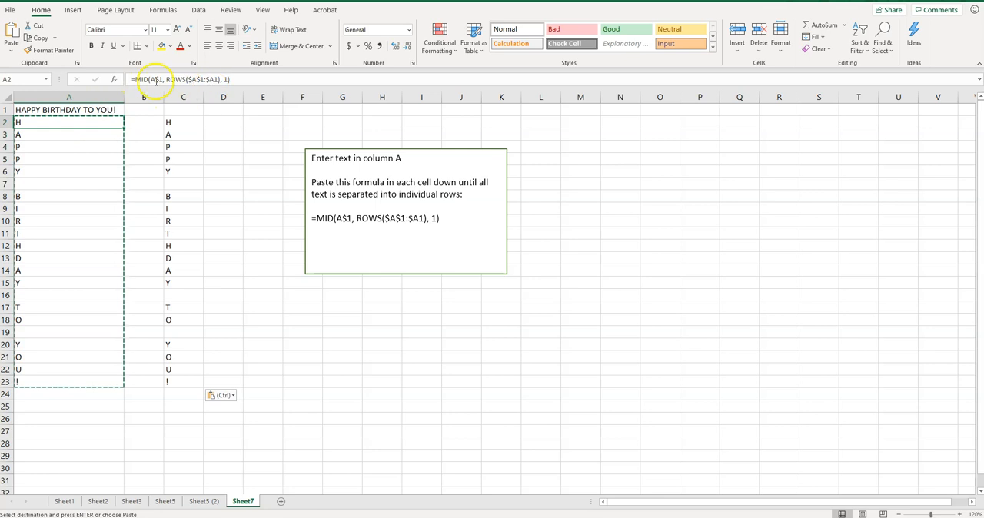
{"action": "mouse_move", "coordinate": [168, 214]}
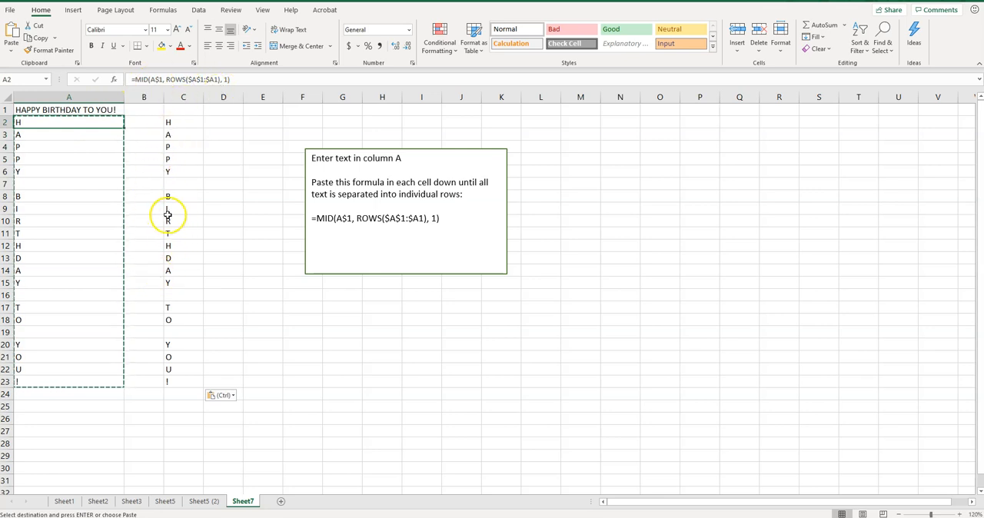